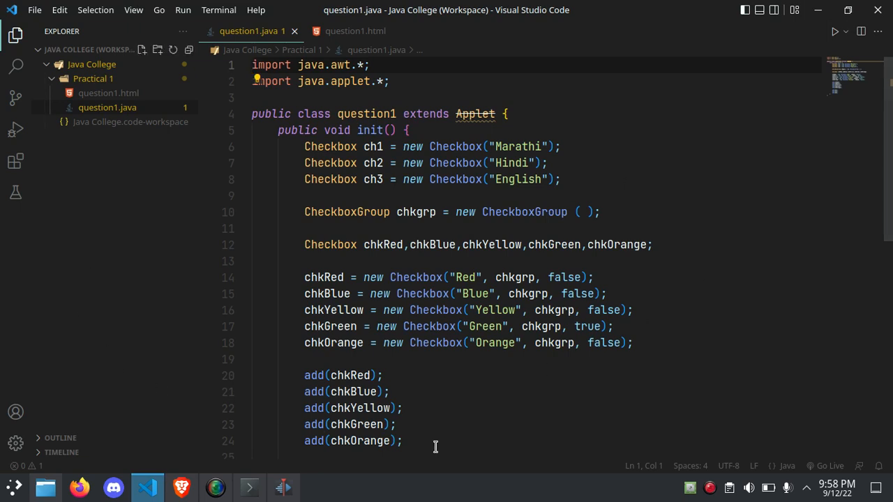
{"action": "mouse_move", "coordinate": [438, 344]}
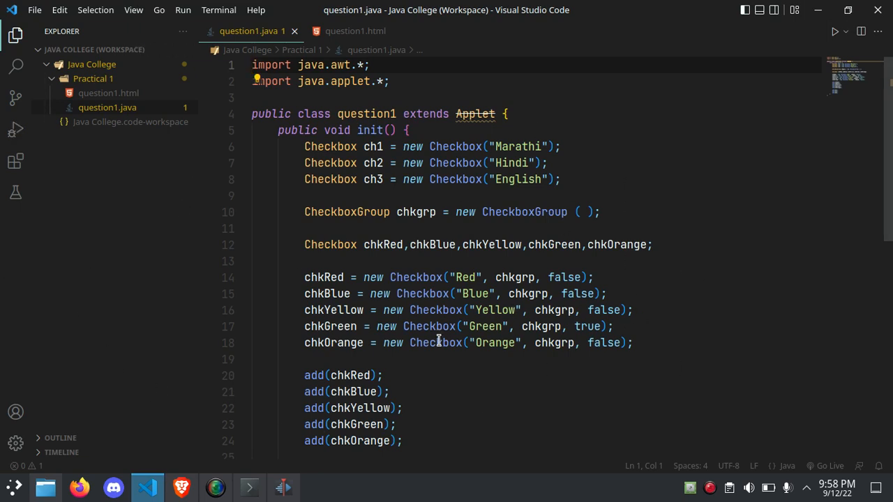
{"action": "mouse_move", "coordinate": [332, 244]}
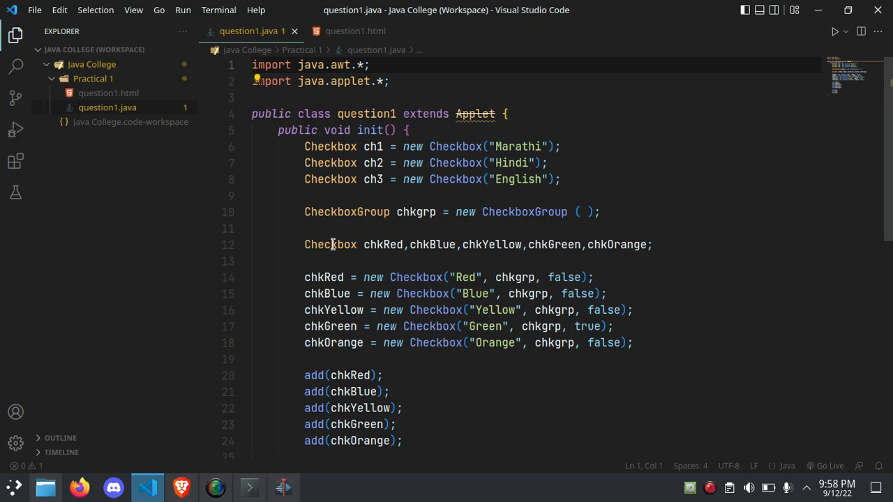
{"action": "mouse_move", "coordinate": [614, 234]}
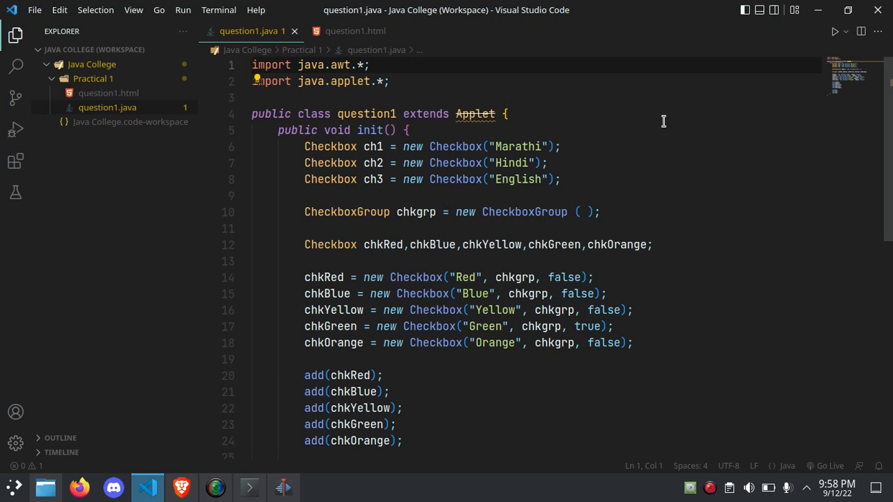
{"action": "mouse_move", "coordinate": [231, 55]}
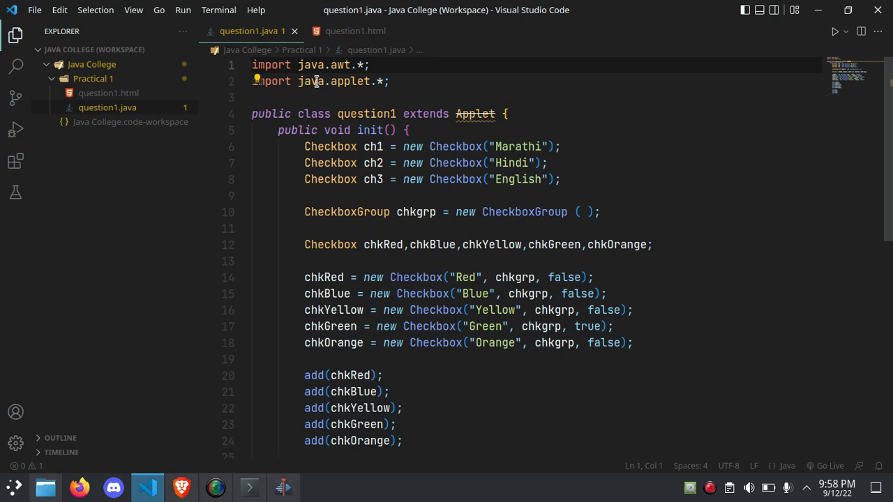
Browse installed extensions, view the Live Server details page and close it again.
{"action": "left_click", "coordinate": [391, 81]}
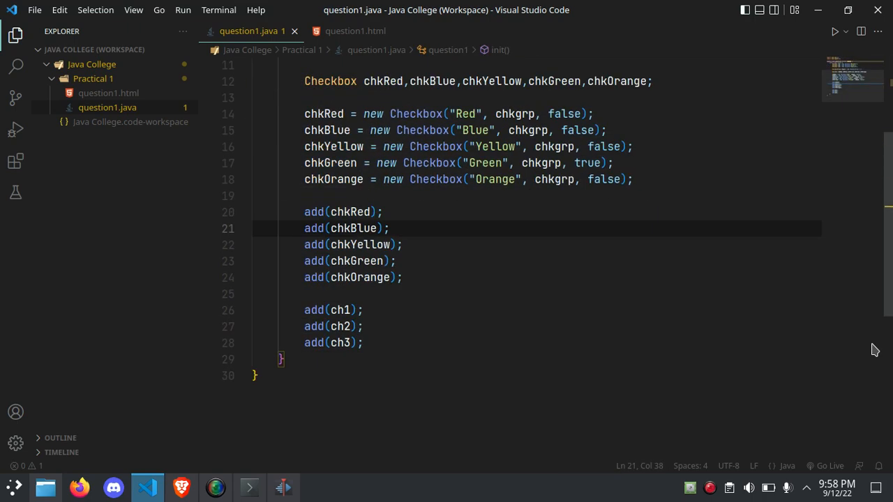
{"action": "mouse_move", "coordinate": [528, 313]}
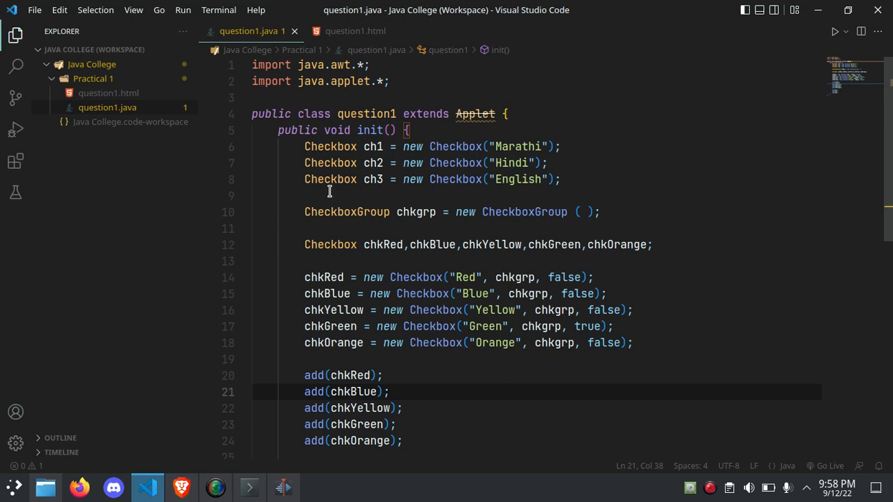
{"action": "mouse_move", "coordinate": [182, 488]}
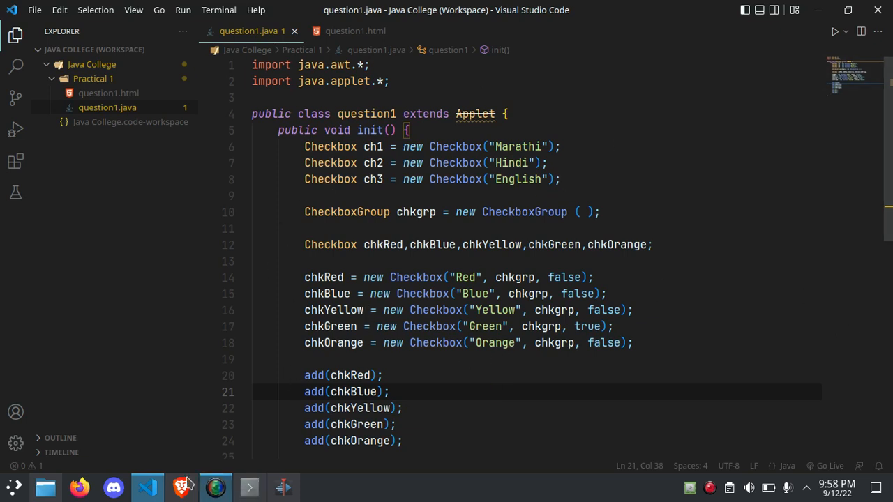
{"action": "mouse_move", "coordinate": [40, 262]}
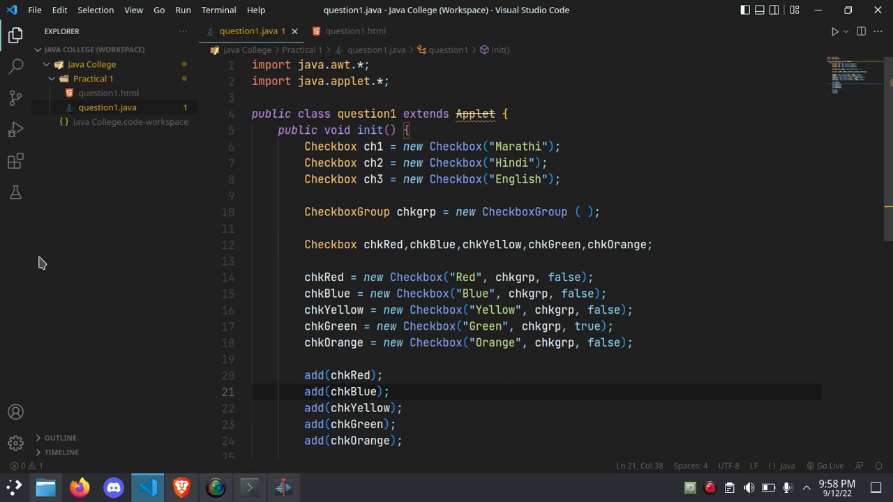
{"action": "mouse_move", "coordinate": [68, 166]}
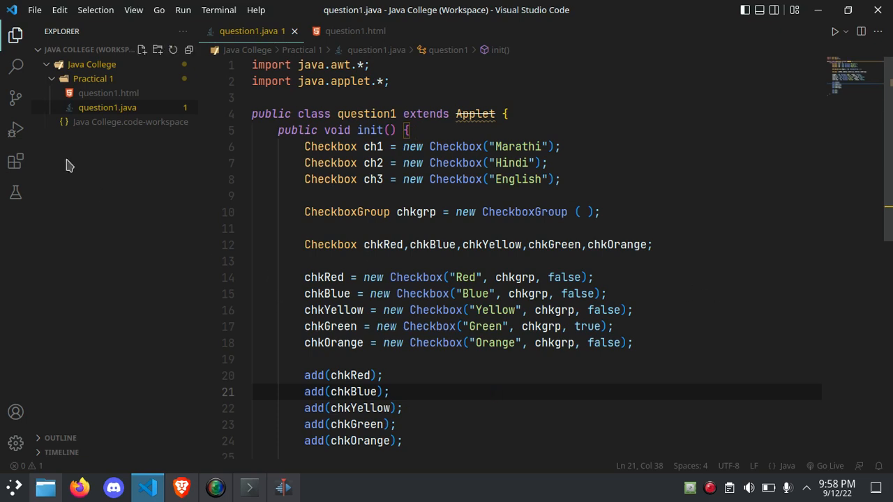
{"action": "mouse_move", "coordinate": [549, 366]}
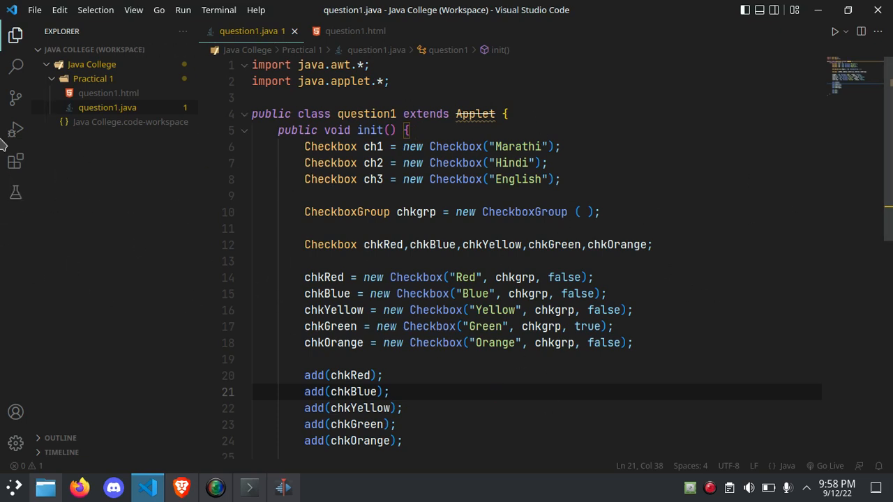
{"action": "left_click", "coordinate": [17, 162]}
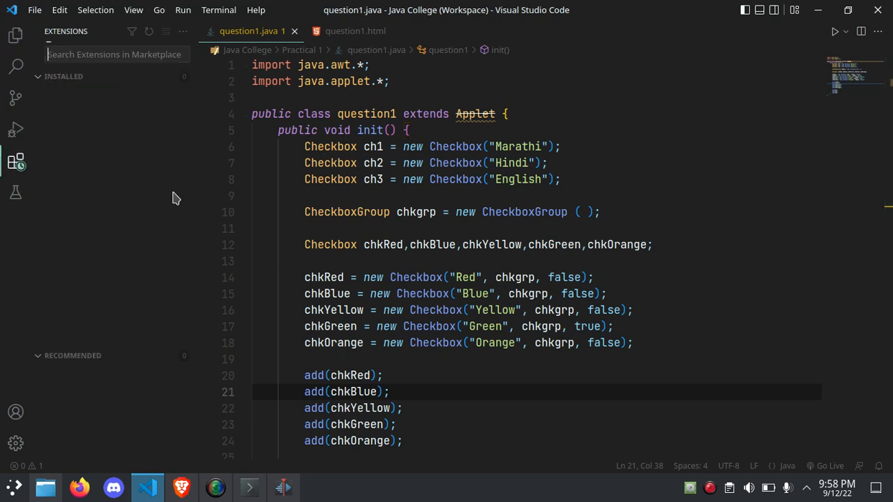
{"action": "mouse_move", "coordinate": [95, 215]}
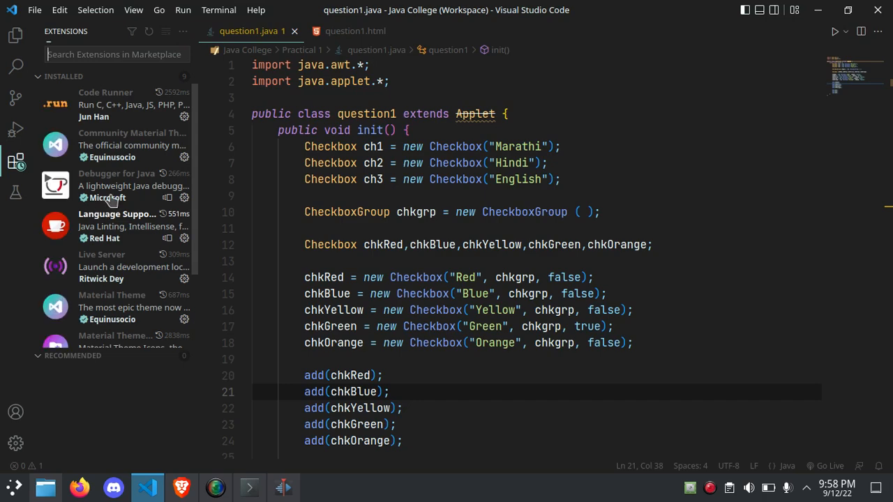
{"action": "scroll", "scroll_direction": "down", "scroll_amount": 3}
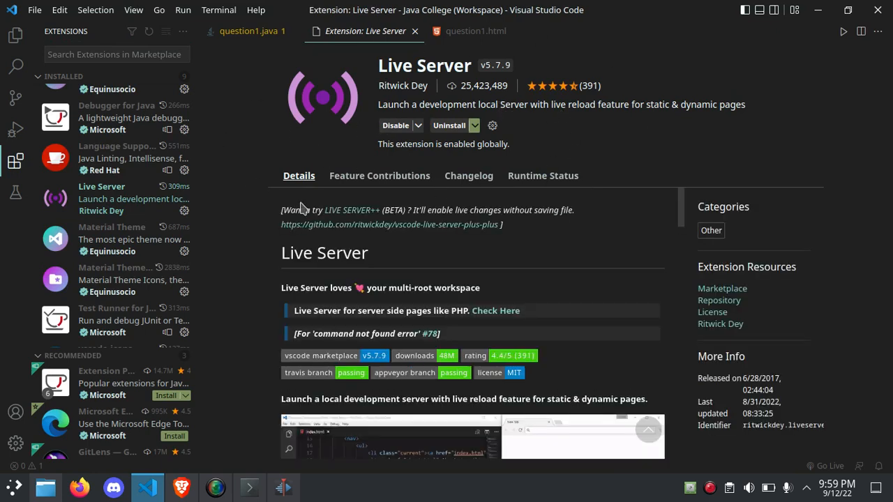
{"action": "mouse_move", "coordinate": [413, 31]}
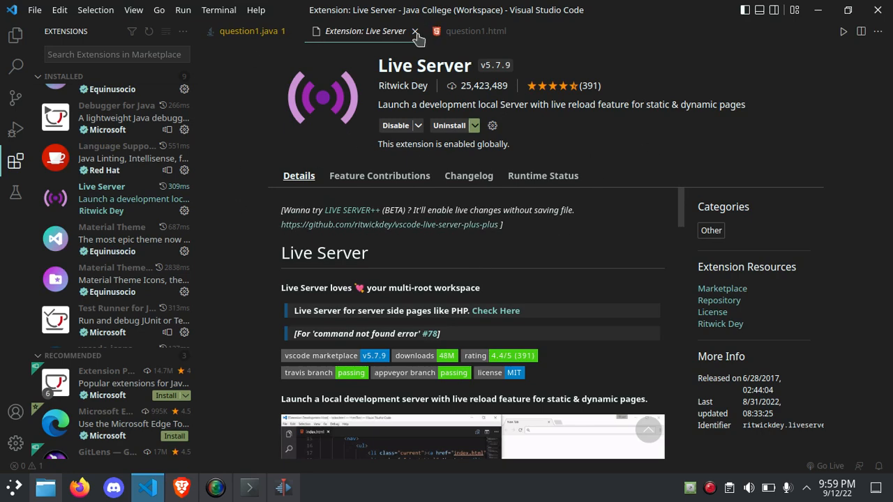
{"action": "left_click", "coordinate": [413, 30]}
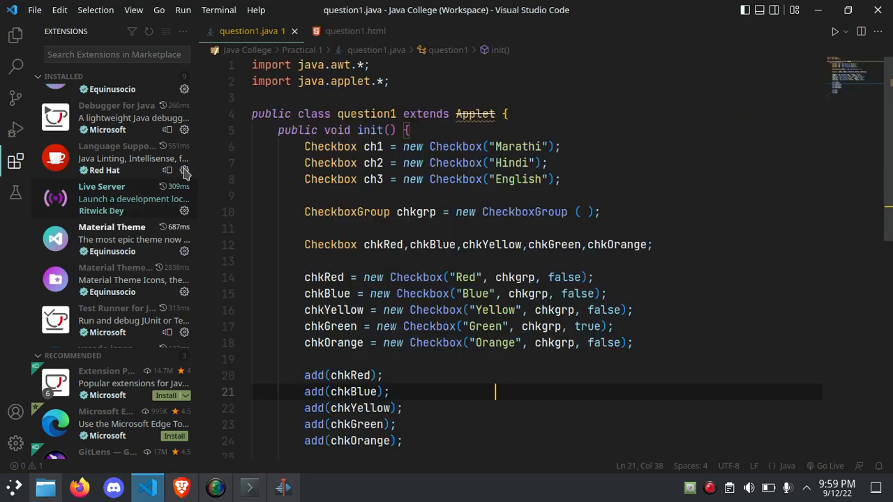
{"action": "mouse_move", "coordinate": [608, 119]}
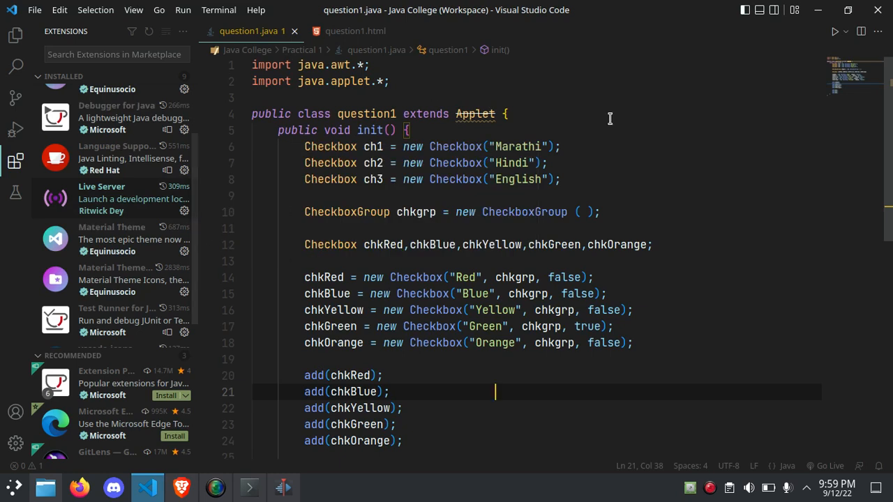
Check question1.html's applet tag loading question1.class at 600×600, then return to question1.java.
{"action": "left_click", "coordinate": [359, 30]}
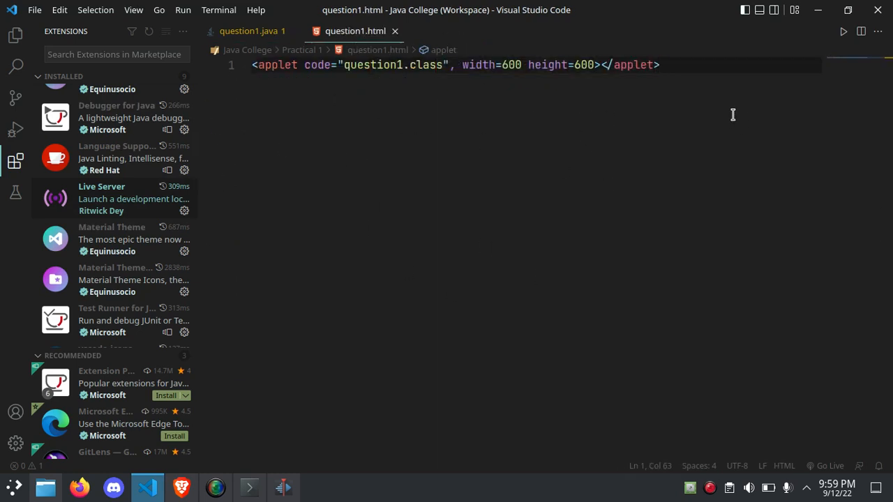
{"action": "mouse_move", "coordinate": [492, 123]}
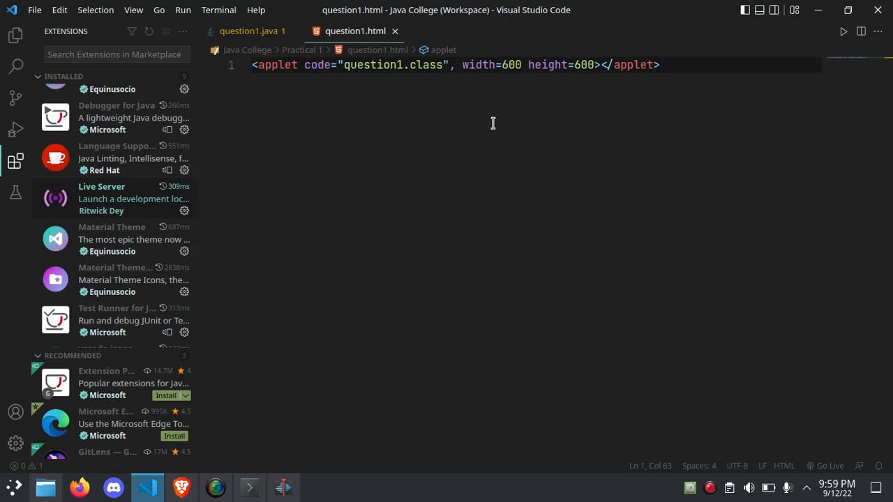
{"action": "left_click", "coordinate": [248, 31]}
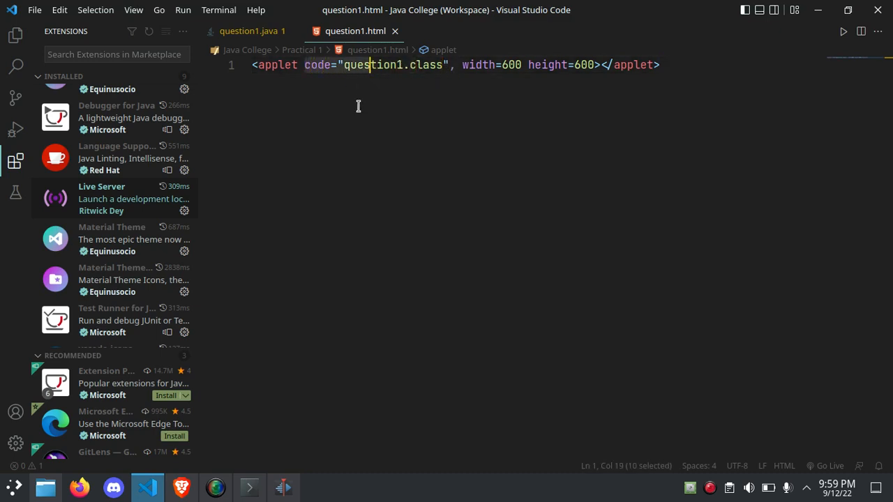
{"action": "left_click", "coordinate": [248, 31]}
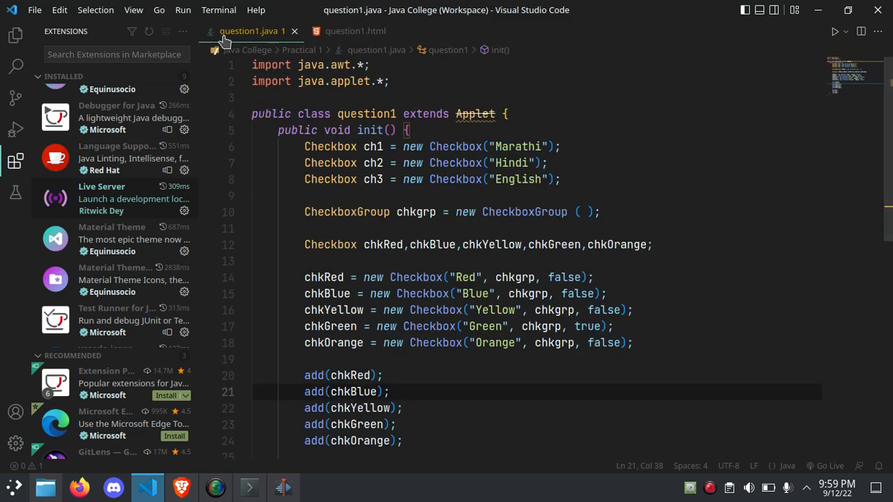
{"action": "mouse_move", "coordinate": [16, 36]}
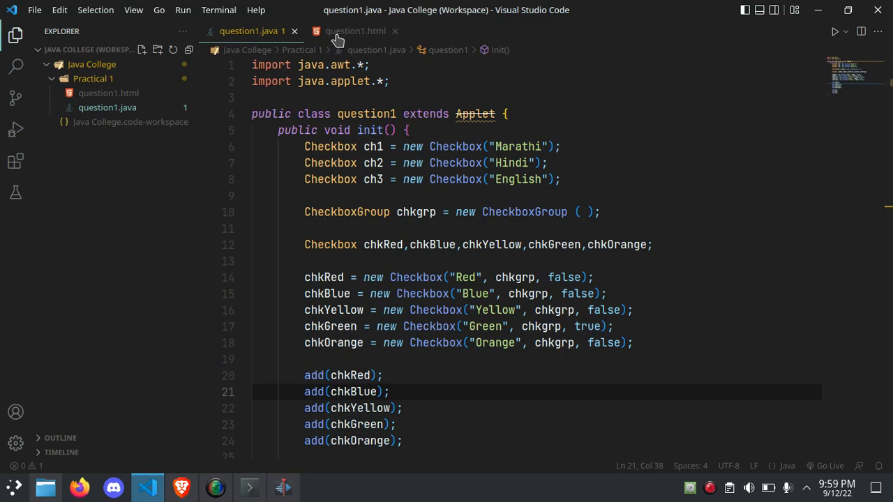
{"action": "left_click", "coordinate": [354, 31]}
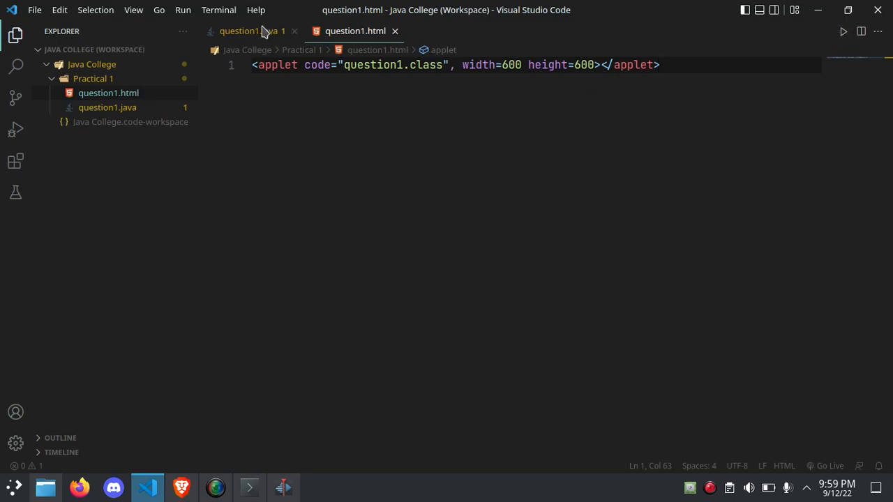
{"action": "left_click", "coordinate": [248, 31]}
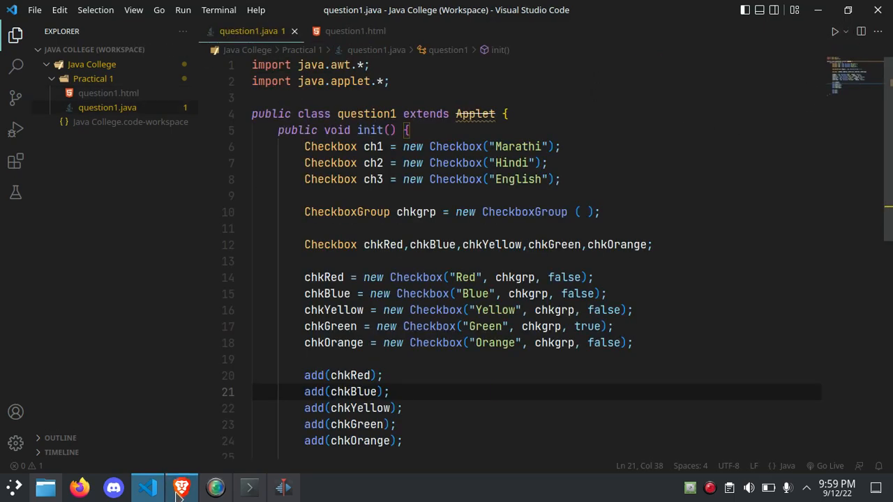
{"action": "left_click", "coordinate": [179, 487]}
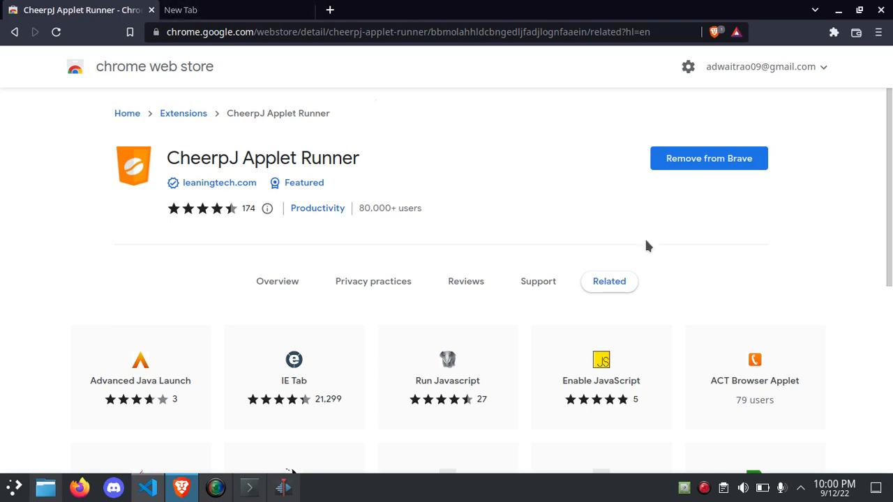
{"action": "mouse_move", "coordinate": [365, 193]}
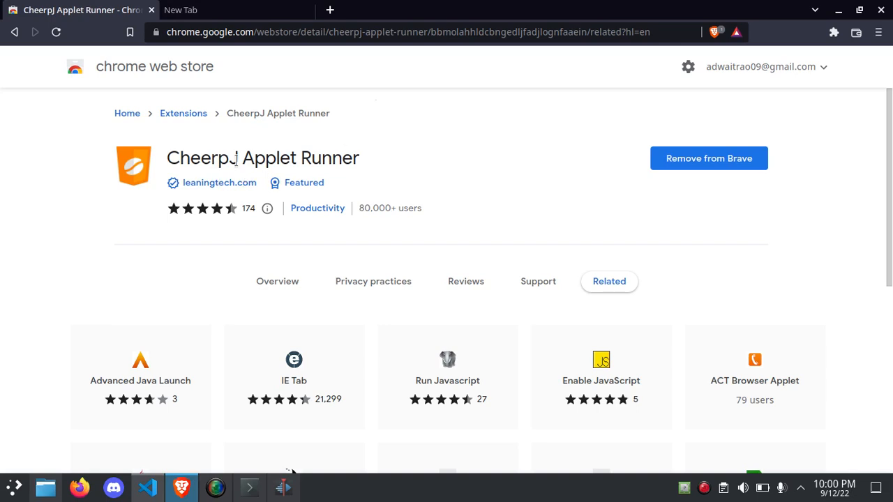
{"action": "mouse_move", "coordinate": [544, 328]}
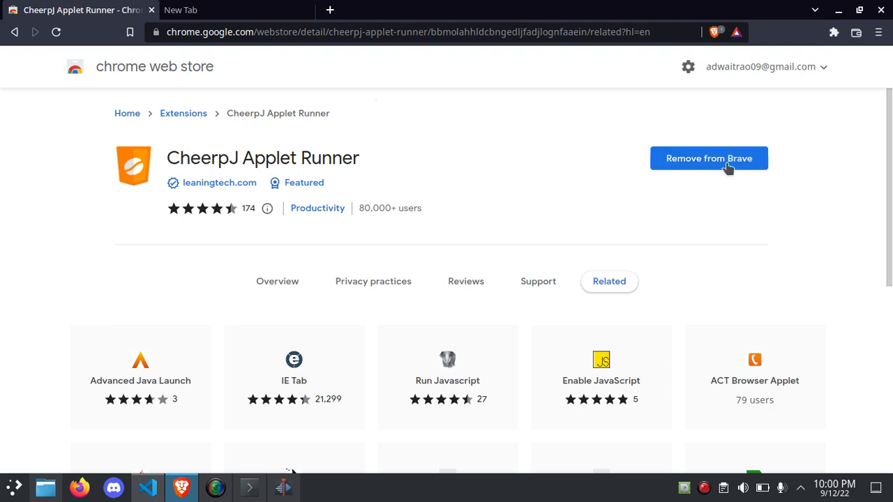
{"action": "mouse_move", "coordinate": [636, 282]}
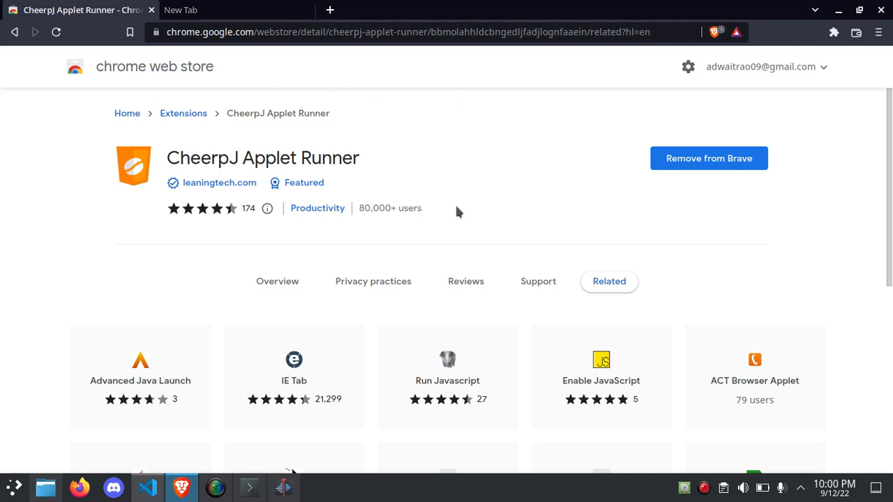
{"action": "mouse_move", "coordinate": [695, 170]}
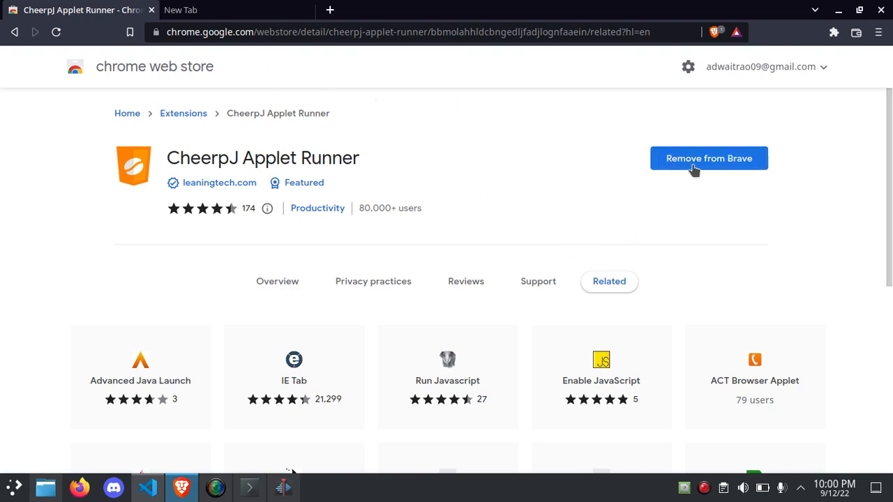
{"action": "mouse_move", "coordinate": [660, 182]}
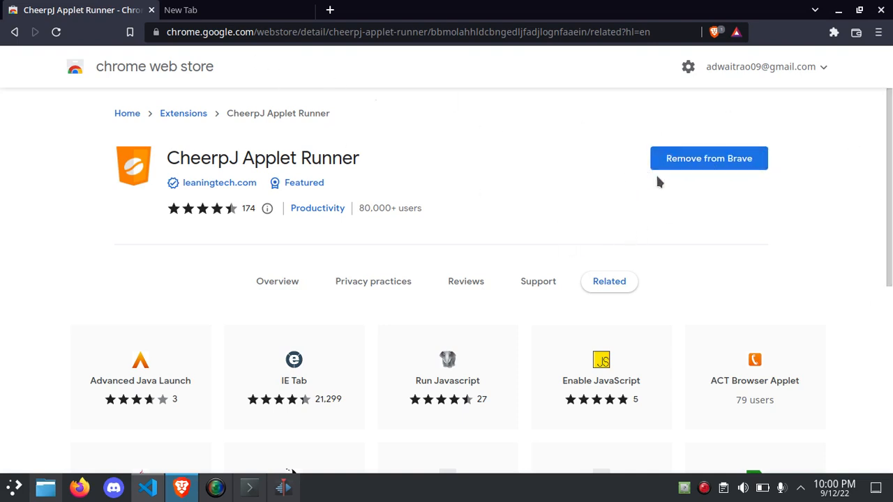
{"action": "mouse_move", "coordinate": [714, 165]}
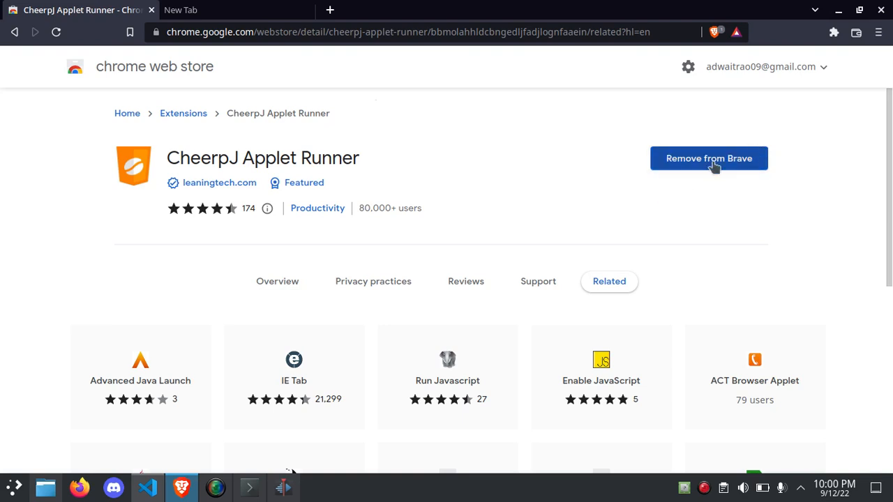
{"action": "mouse_move", "coordinate": [298, 214]}
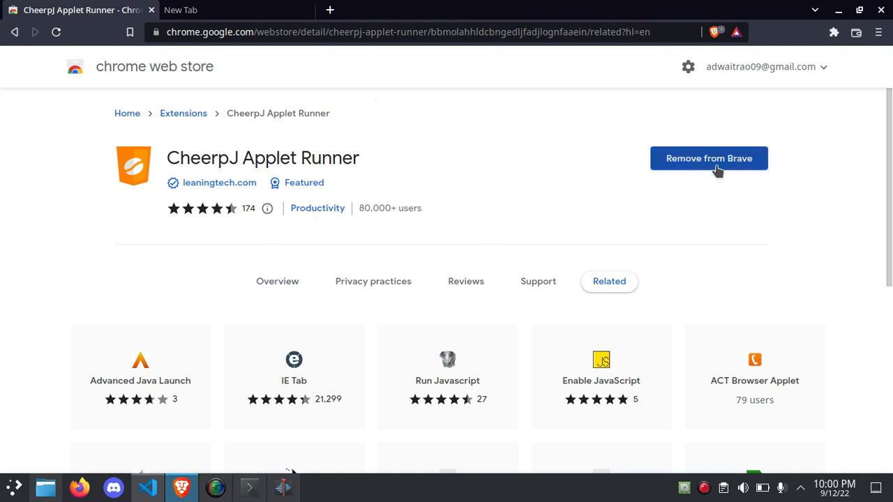
{"action": "mouse_move", "coordinate": [739, 189]}
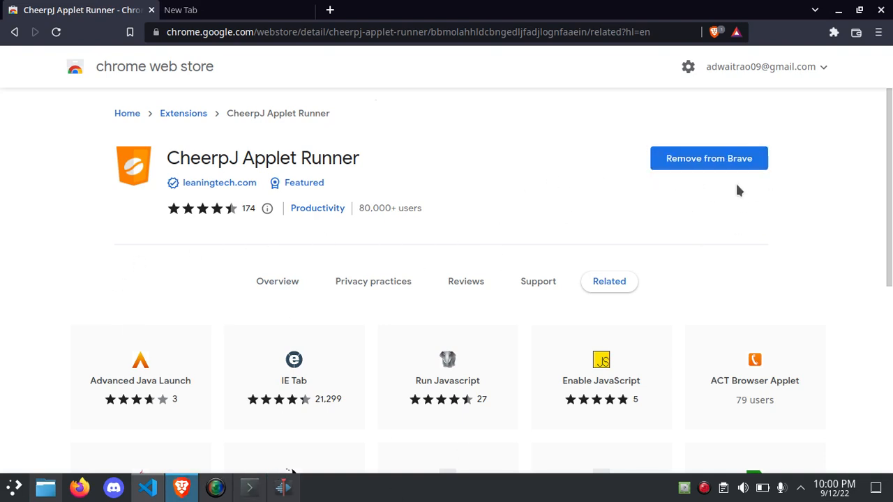
{"action": "mouse_move", "coordinate": [104, 80]}
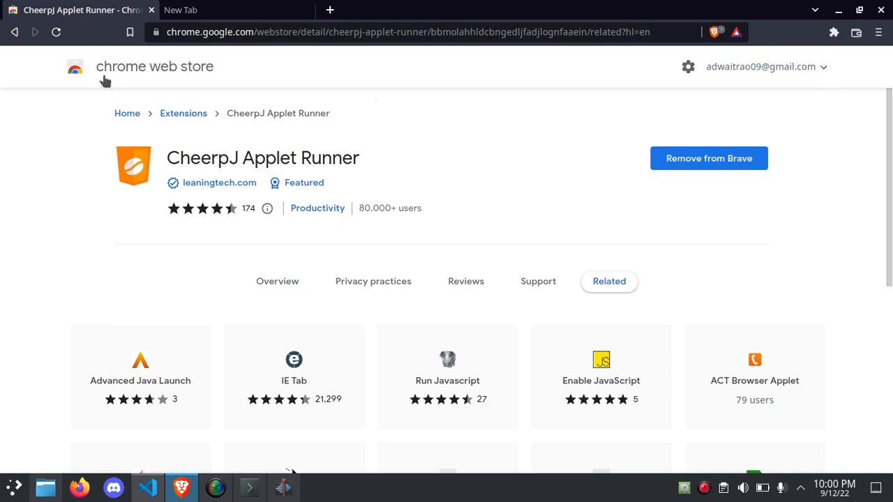
{"action": "mouse_move", "coordinate": [199, 488]}
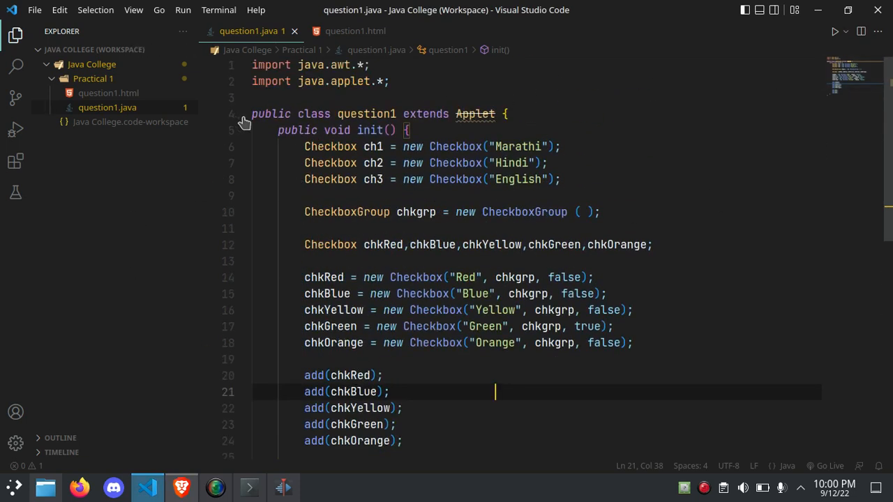
Start a new terminal session and focus it for a command.
{"action": "left_click", "coordinate": [218, 10]}
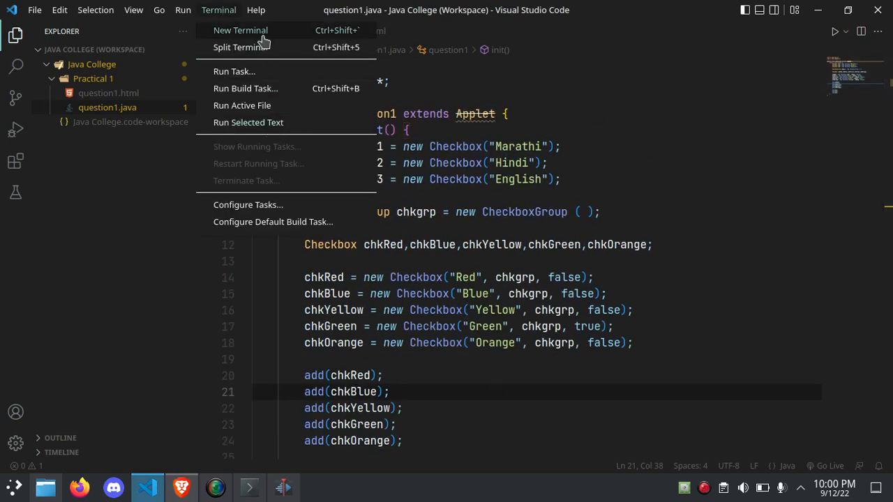
{"action": "left_click", "coordinate": [240, 31]}
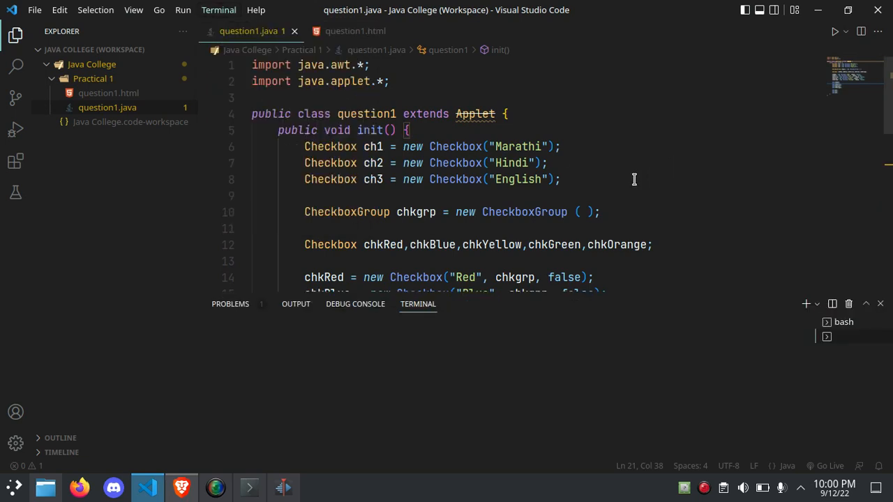
{"action": "left_click", "coordinate": [805, 304]}
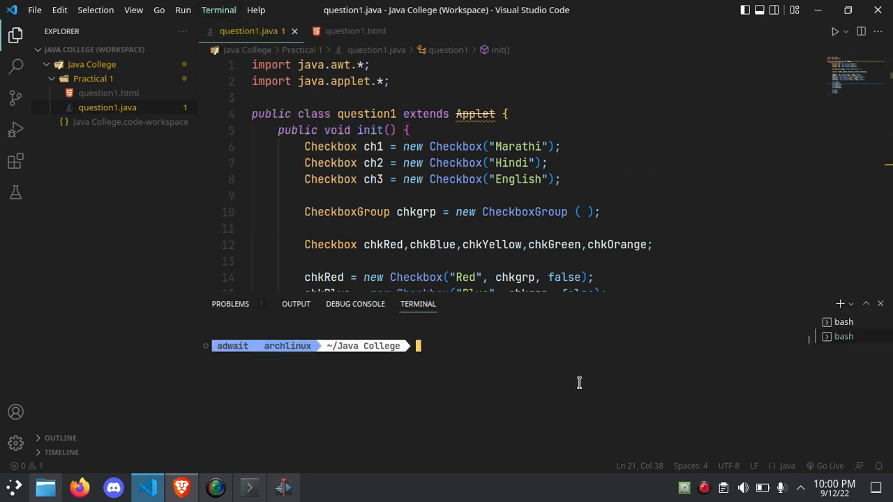
{"action": "mouse_move", "coordinate": [753, 465]}
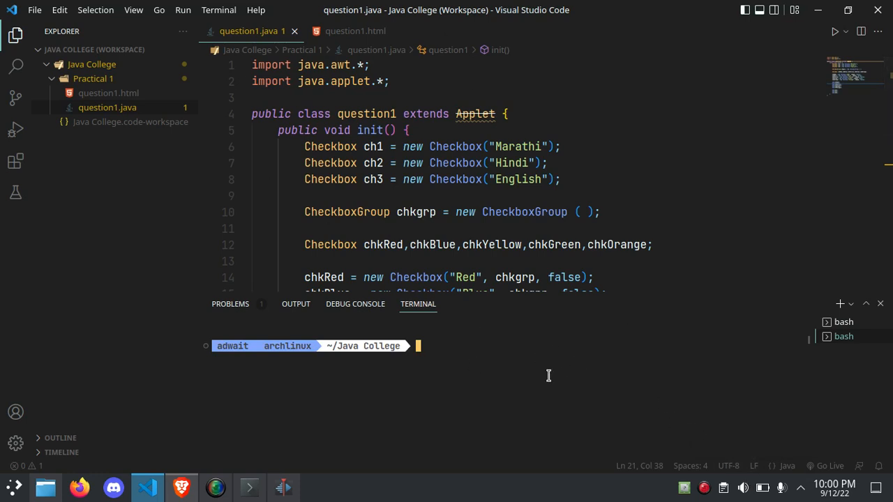
{"action": "mouse_move", "coordinate": [519, 385]}
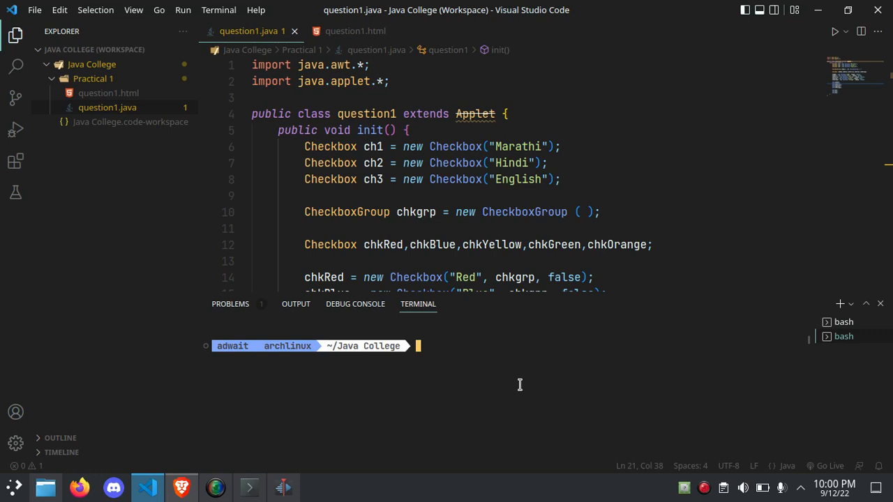
Run javac Practical\ 1/question1.java to produce question1.class with a deprecation warning.
{"action": "type", "text": "jaca"}
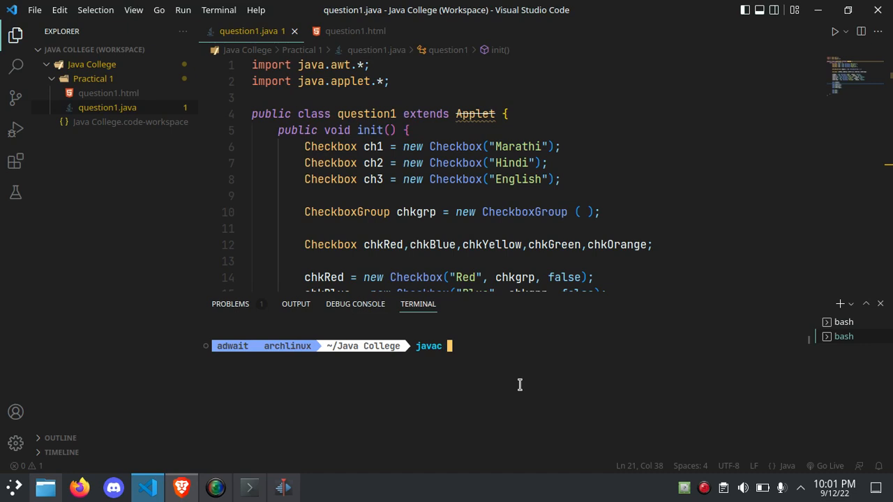
{"action": "type", "text": "P"}
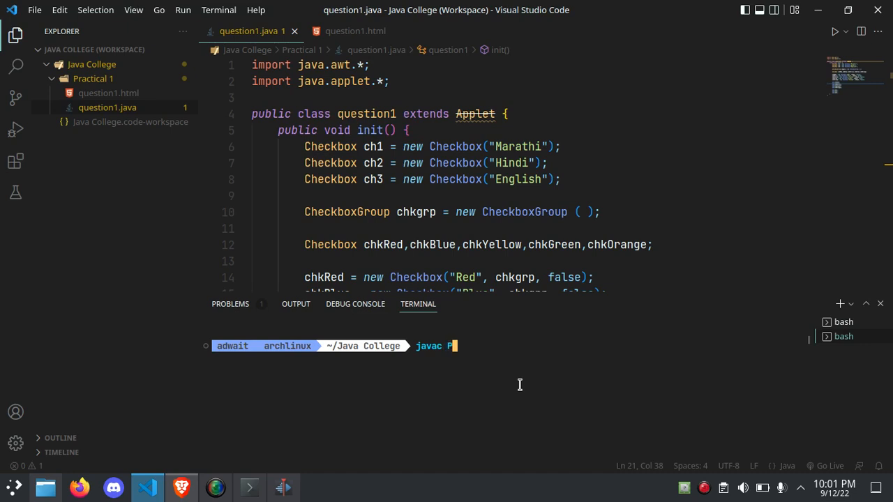
{"action": "type", "text": "ractical\\ 1/"}
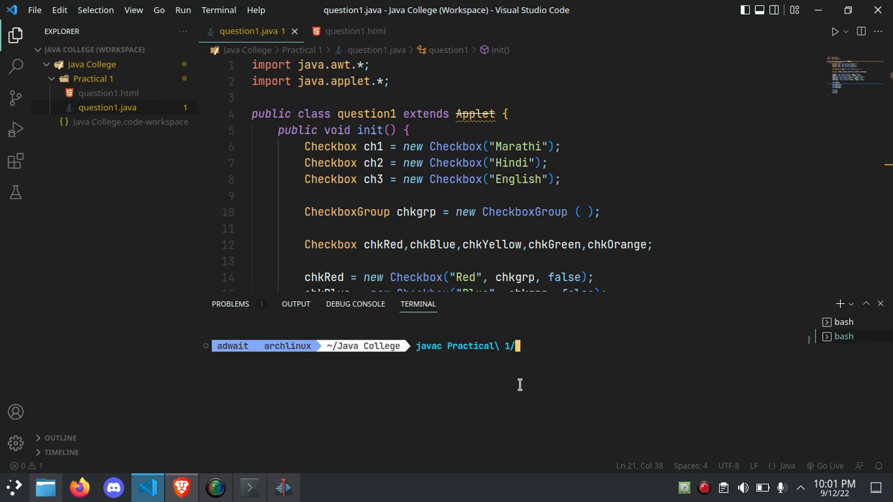
{"action": "type", "text": "question1."}
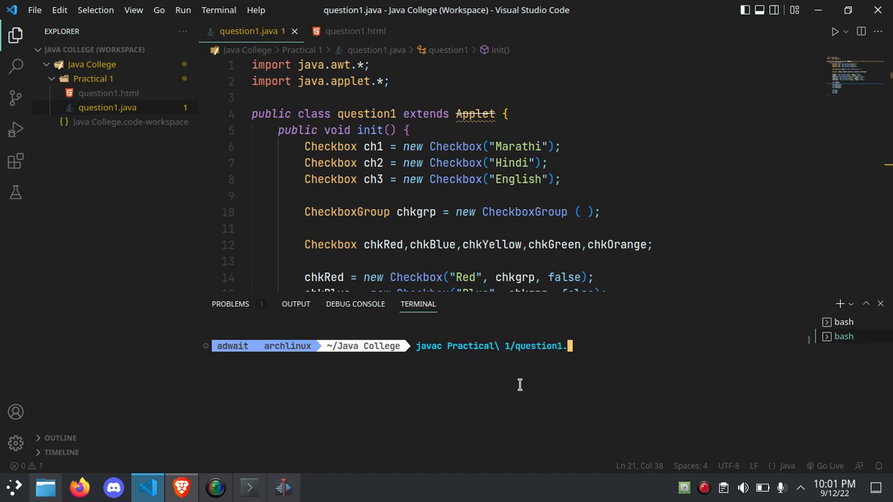
{"action": "type", "text": "java"}
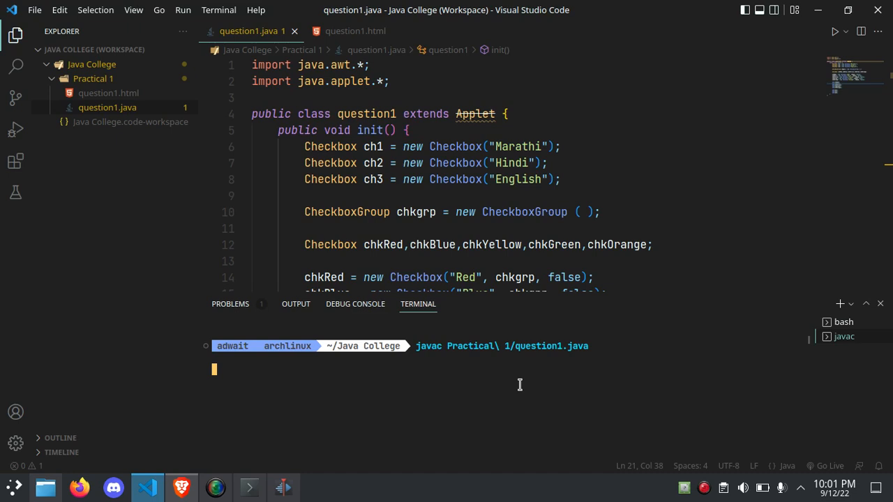
{"action": "key", "text": "Enter"}
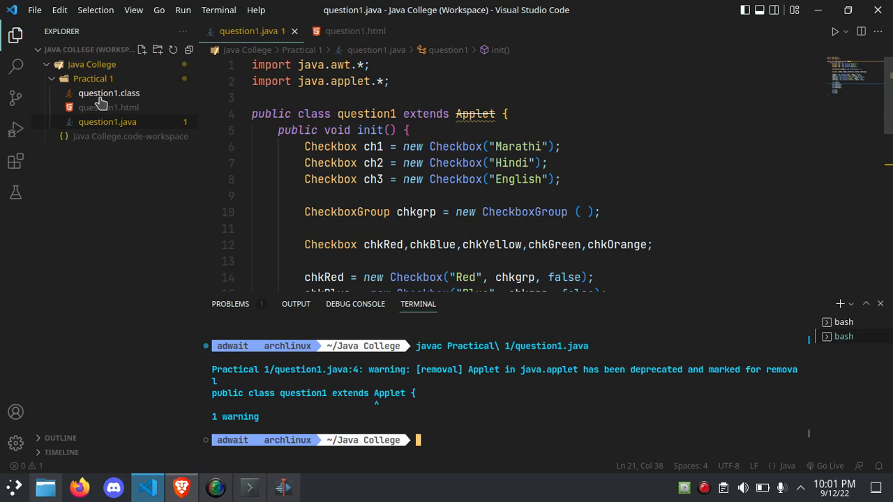
{"action": "mouse_move", "coordinate": [474, 124]}
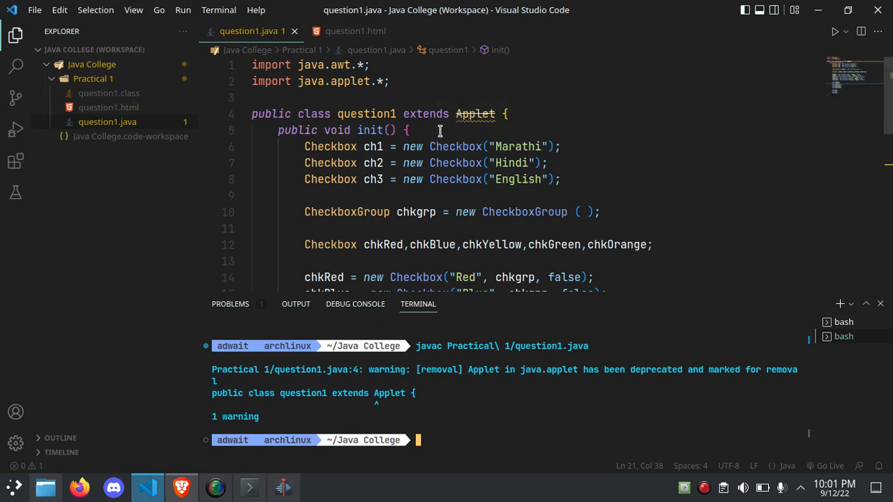
{"action": "mouse_move", "coordinate": [544, 123]}
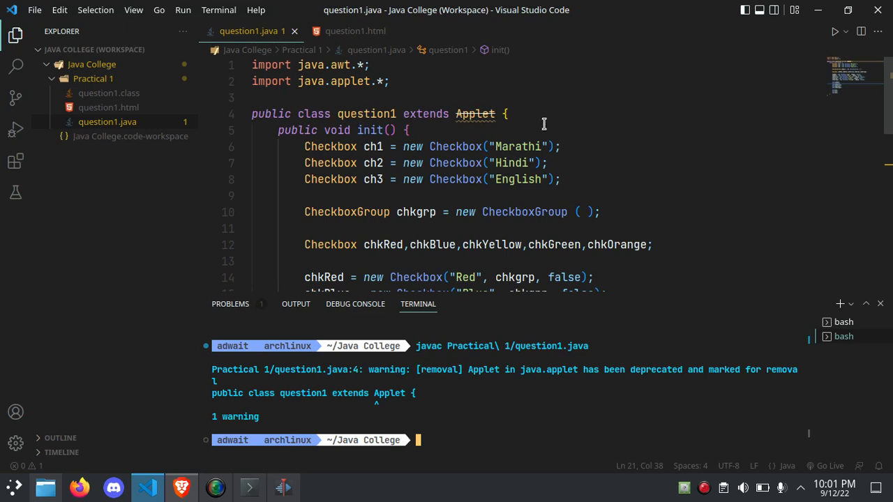
{"action": "mouse_move", "coordinate": [550, 311]}
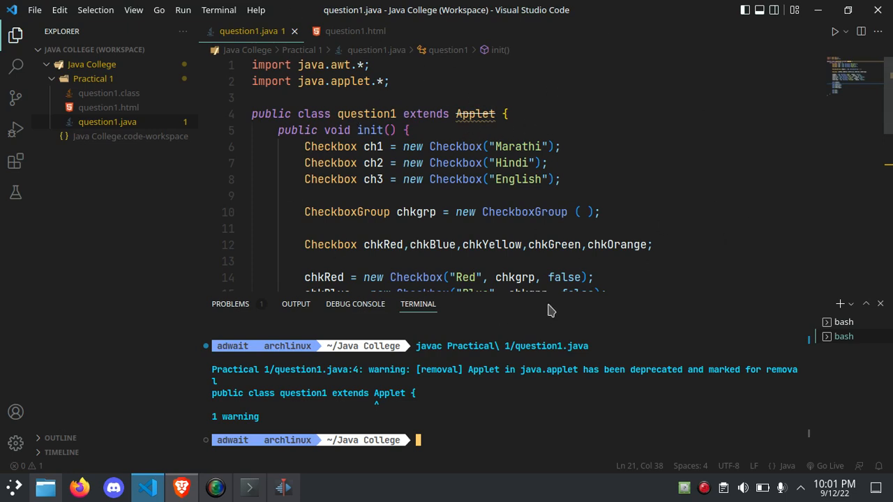
{"action": "mouse_move", "coordinate": [348, 425]}
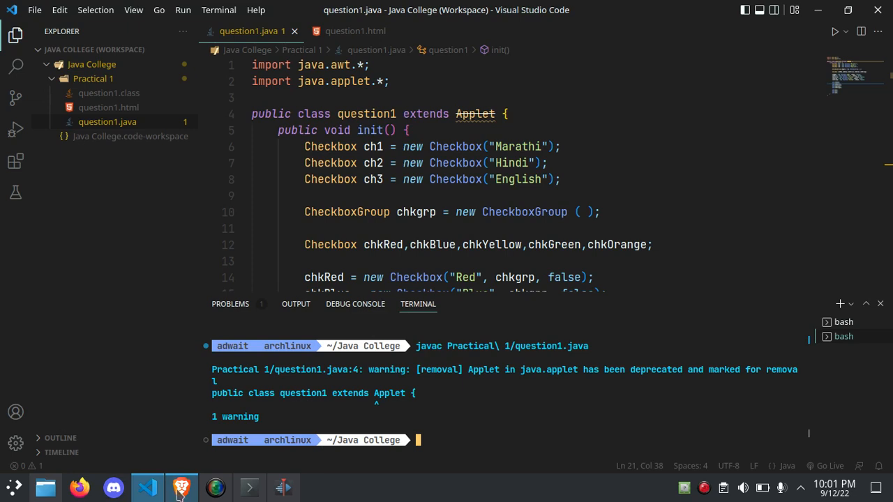
{"action": "mouse_move", "coordinate": [103, 109]}
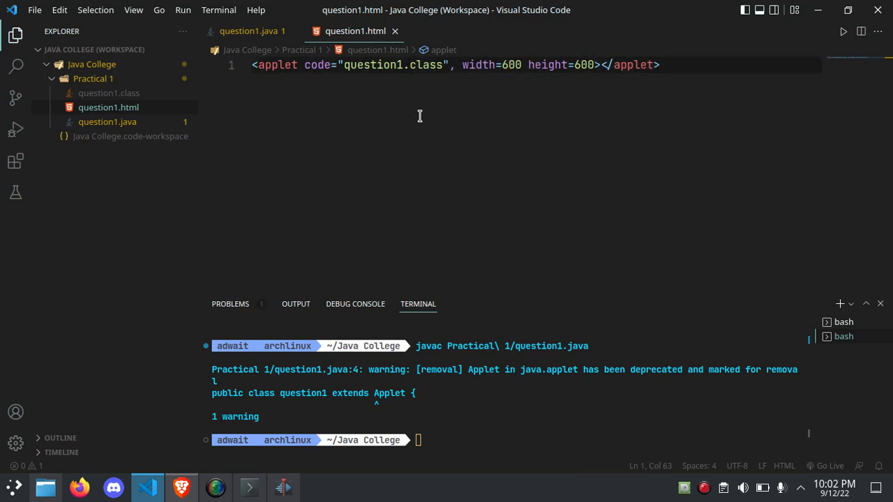
Serve question1.html with Live Server on port 5500 from the editor context menu.
{"action": "right_click", "coordinate": [328, 66]}
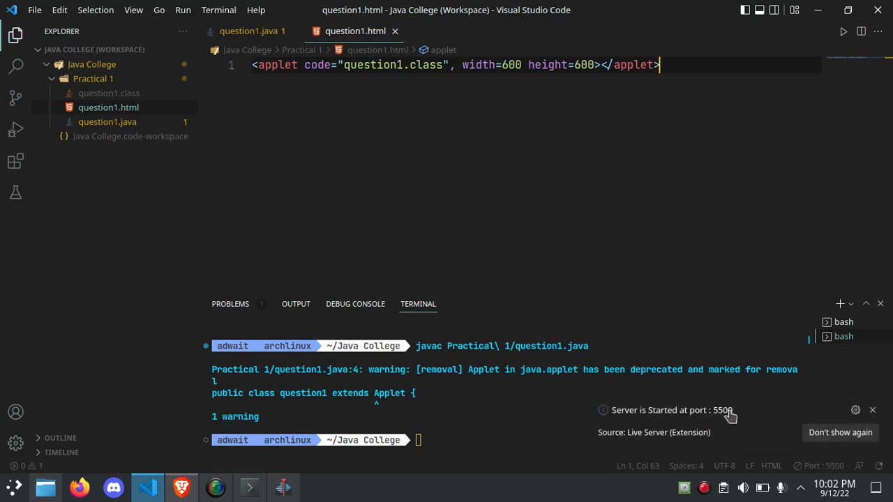
{"action": "mouse_move", "coordinate": [215, 300]}
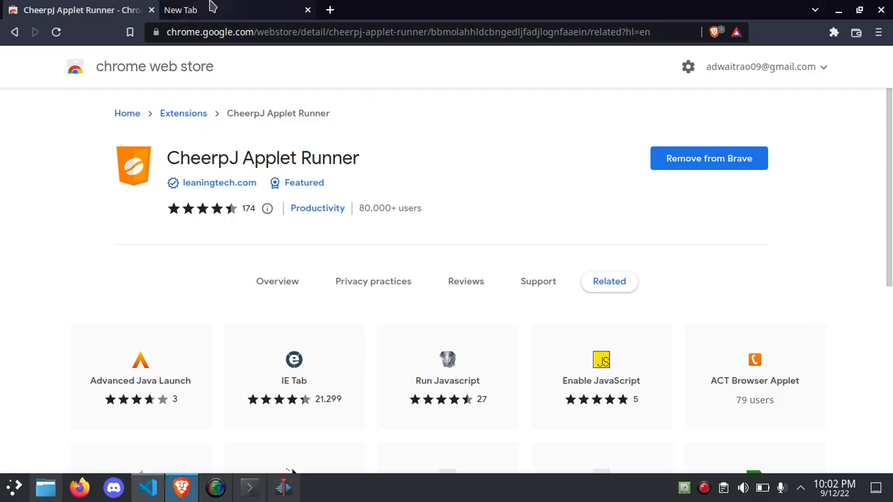
Load question1.html from the Practical 1 folder at 127.0.0.1:5500 in a new Brave tab.
{"action": "left_click", "coordinate": [187, 11]}
{"action": "type", "text": "127.0.0.1:5500"}
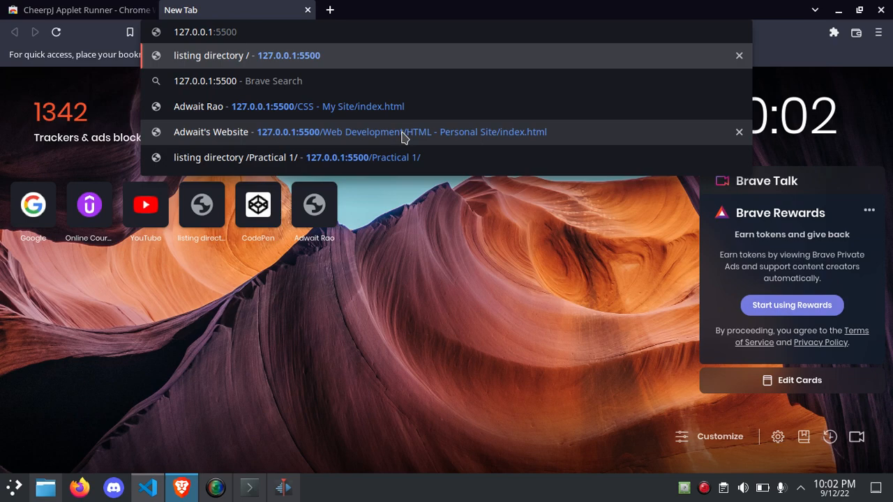
{"action": "left_click", "coordinate": [147, 488]}
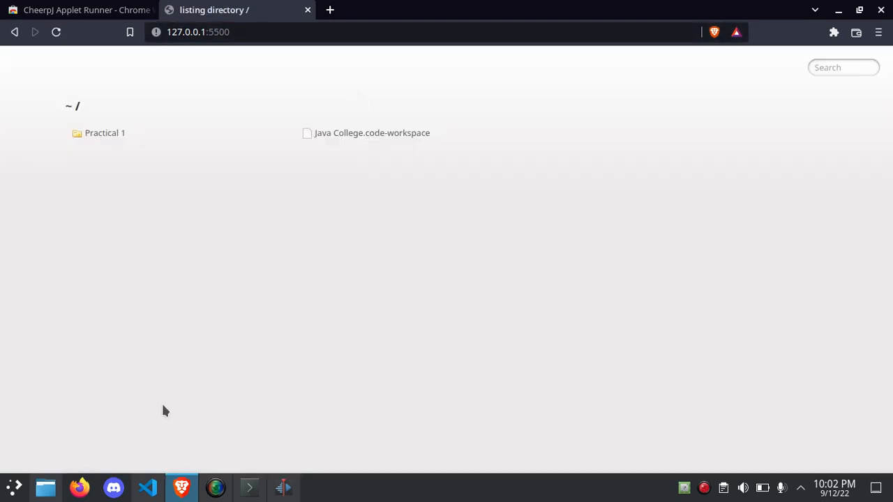
{"action": "mouse_move", "coordinate": [105, 133]}
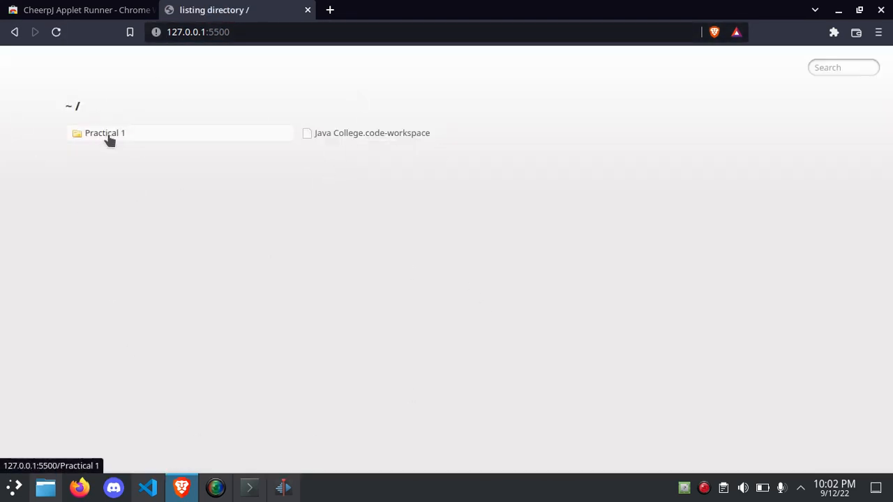
{"action": "left_click", "coordinate": [103, 133]}
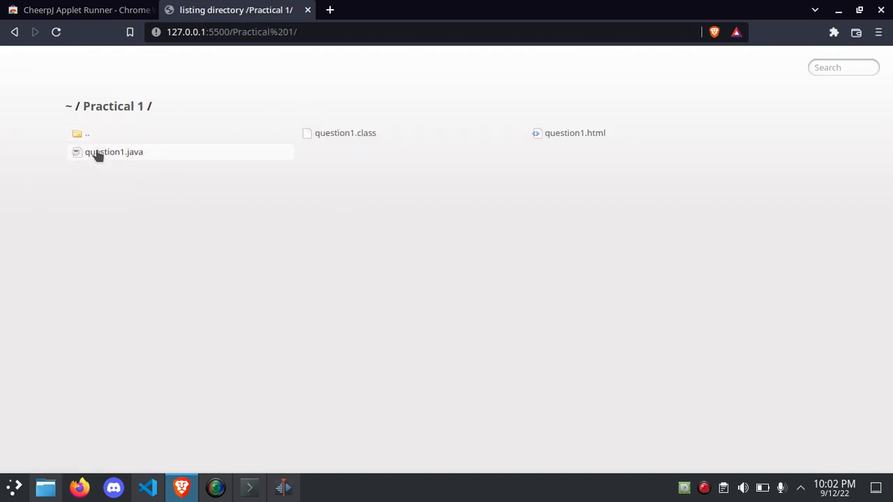
{"action": "left_click", "coordinate": [575, 132]}
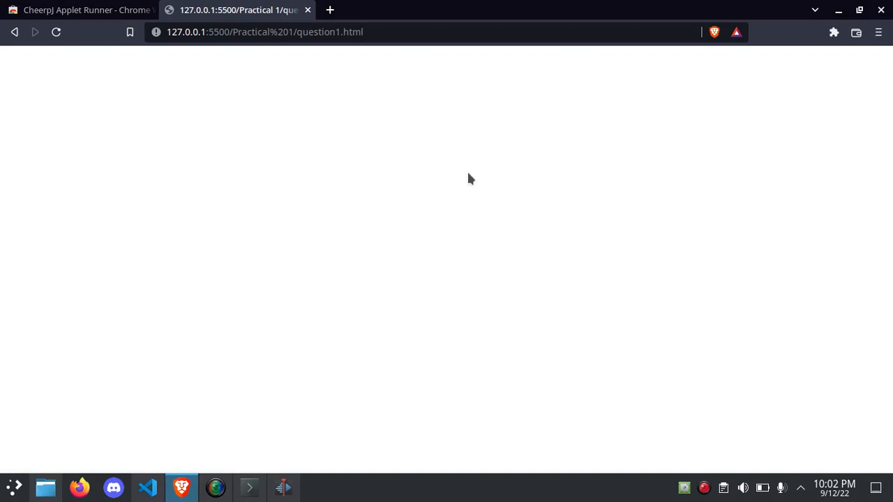
Activate CheerpJ Applet Runner so question1 renders, then choose the Blue colour radio button.
{"action": "left_click", "coordinate": [834, 32]}
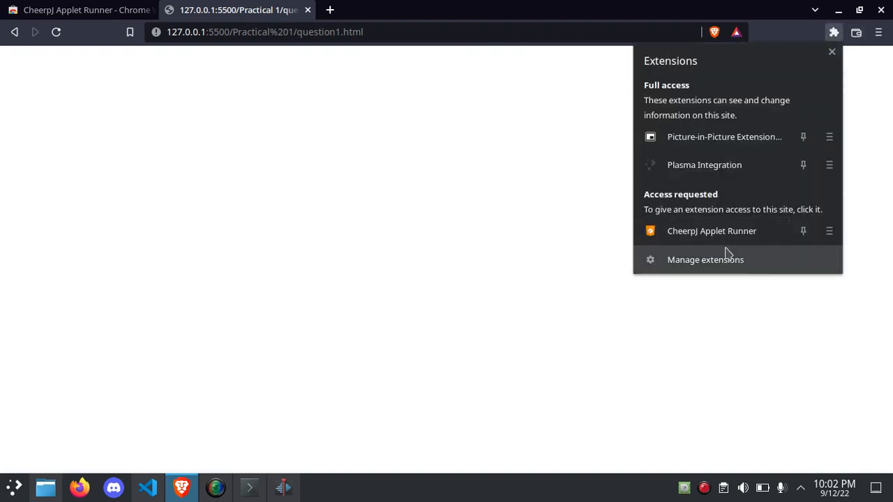
{"action": "mouse_move", "coordinate": [712, 239]}
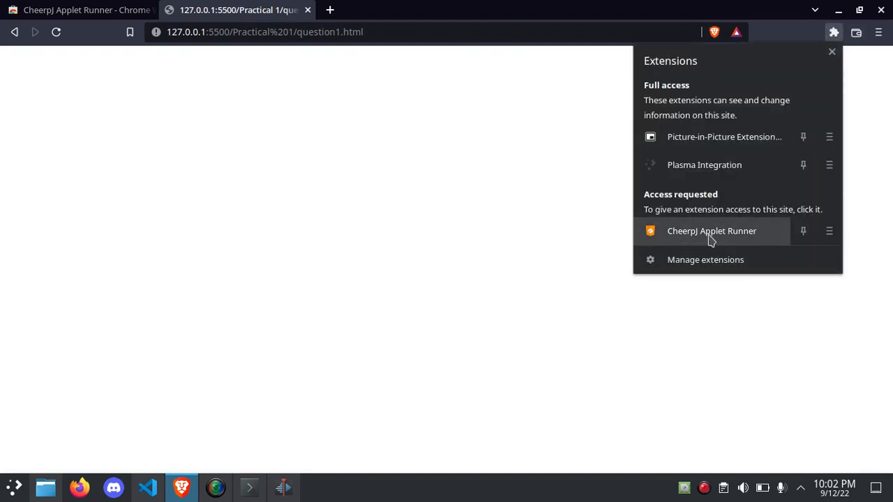
{"action": "left_click", "coordinate": [712, 232]}
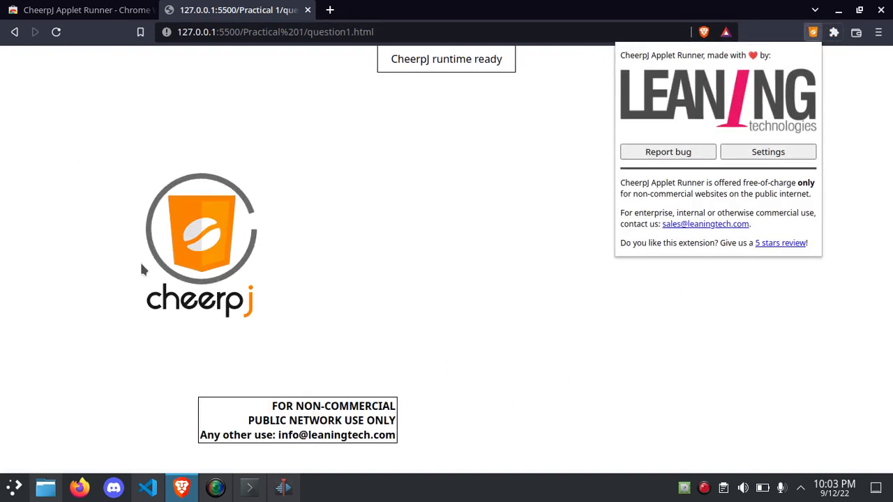
{"action": "mouse_move", "coordinate": [194, 242]}
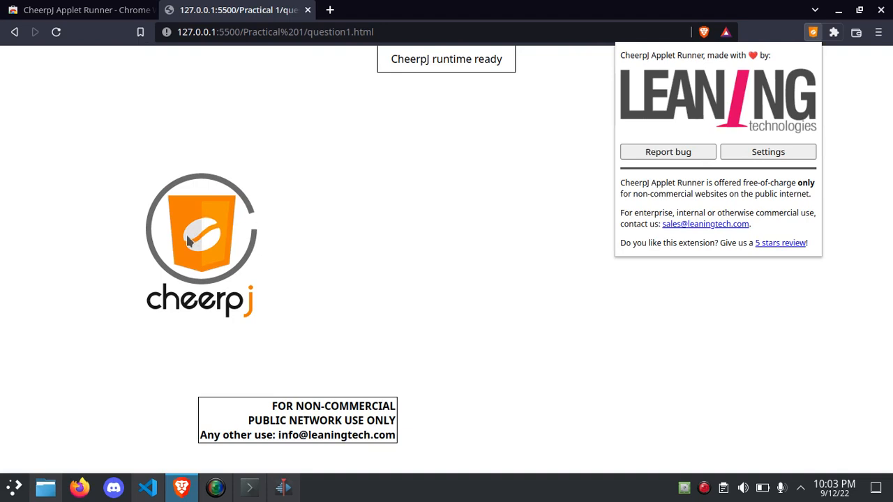
{"action": "mouse_move", "coordinate": [174, 279]}
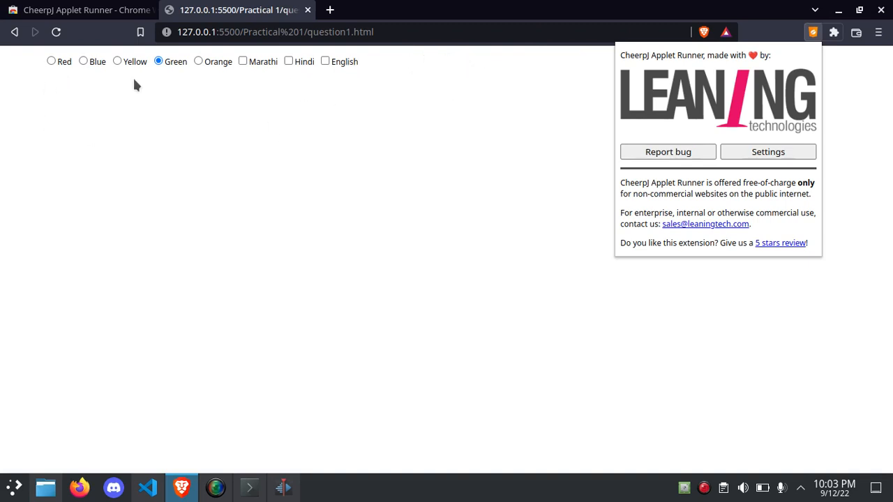
{"action": "left_click", "coordinate": [147, 488]}
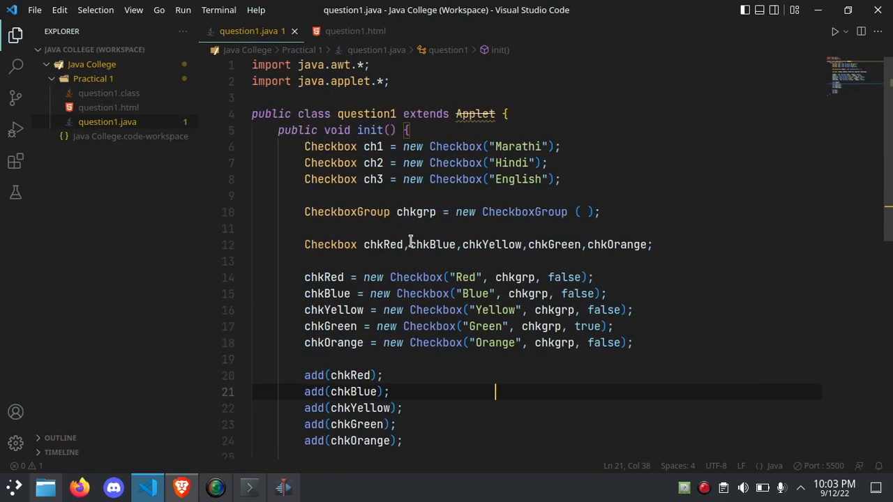
{"action": "mouse_move", "coordinate": [464, 276]}
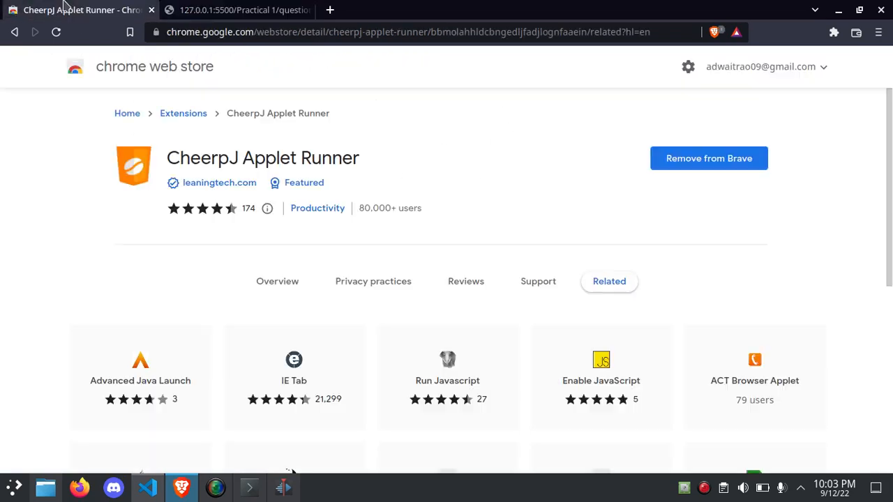
{"action": "mouse_move", "coordinate": [323, 50]}
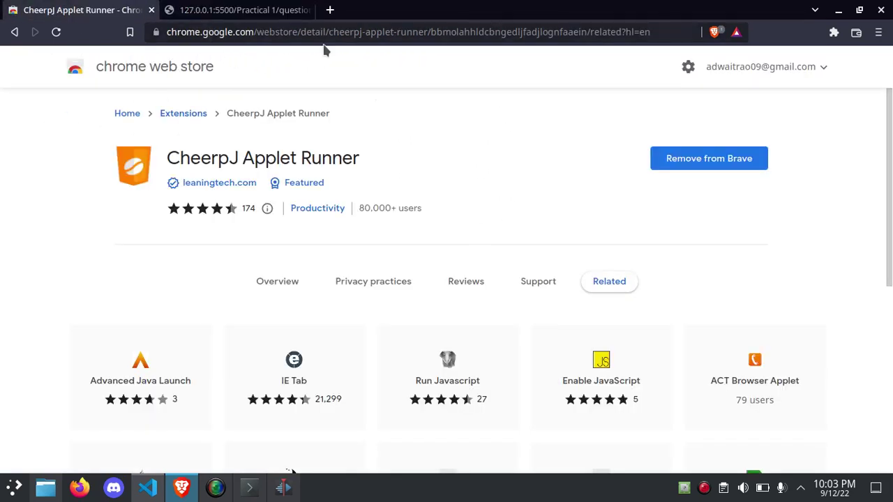
{"action": "mouse_move", "coordinate": [116, 110]}
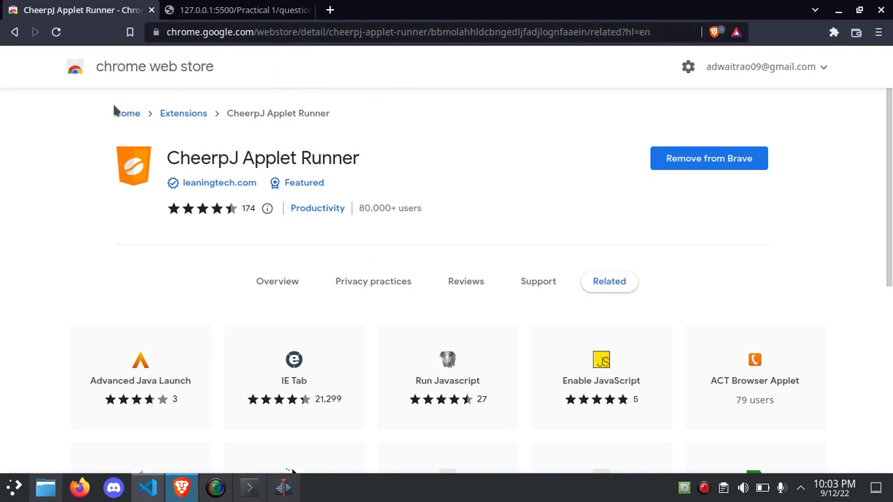
{"action": "left_click", "coordinate": [244, 11]}
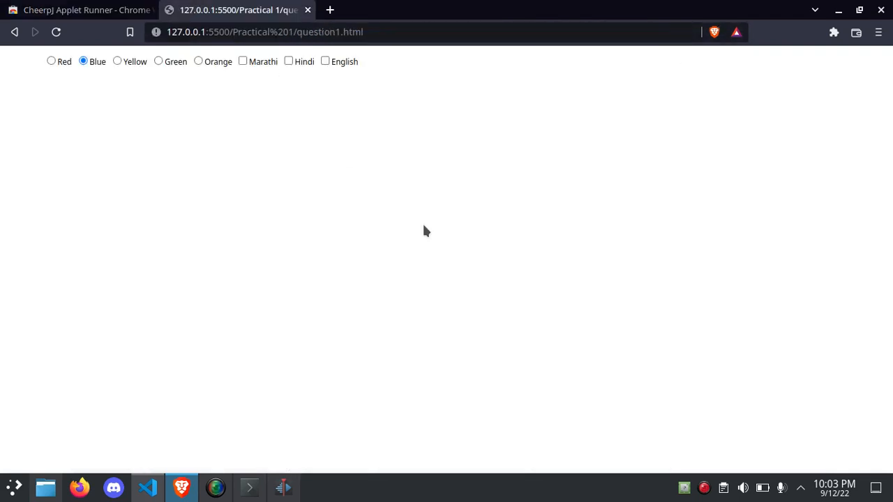
{"action": "left_click", "coordinate": [146, 487]}
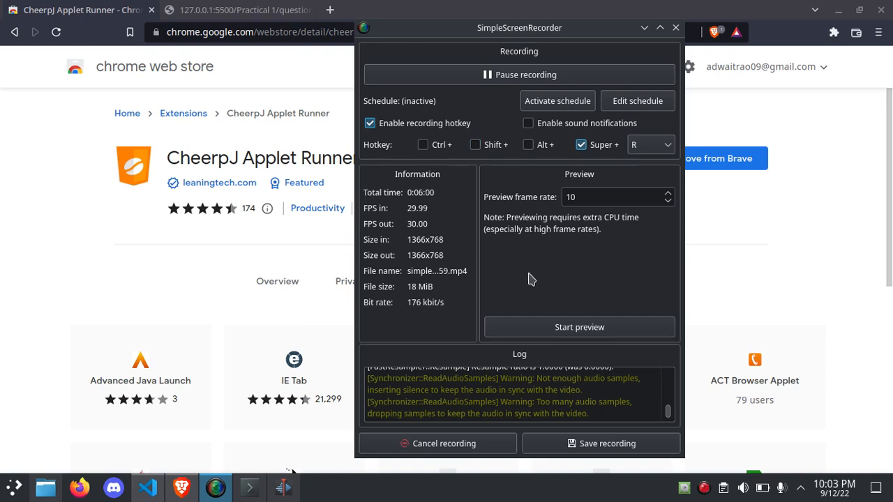
{"action": "mouse_move", "coordinate": [469, 254]}
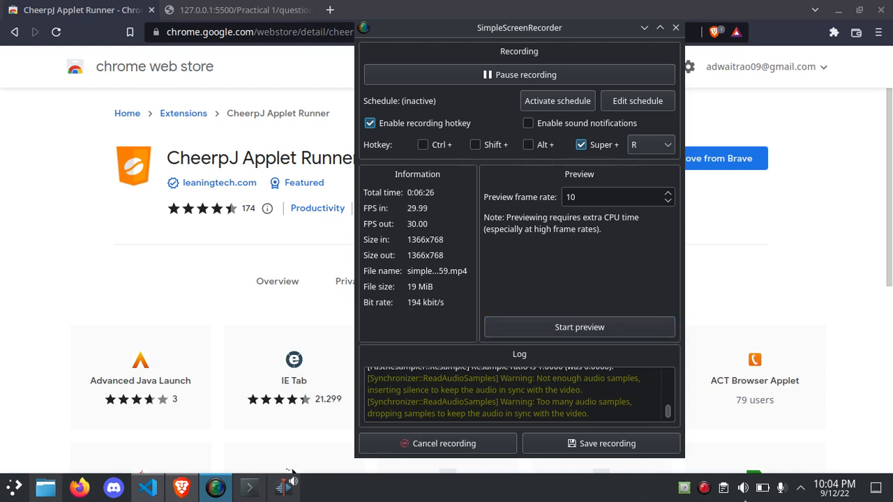
{"action": "mouse_move", "coordinate": [637, 254]}
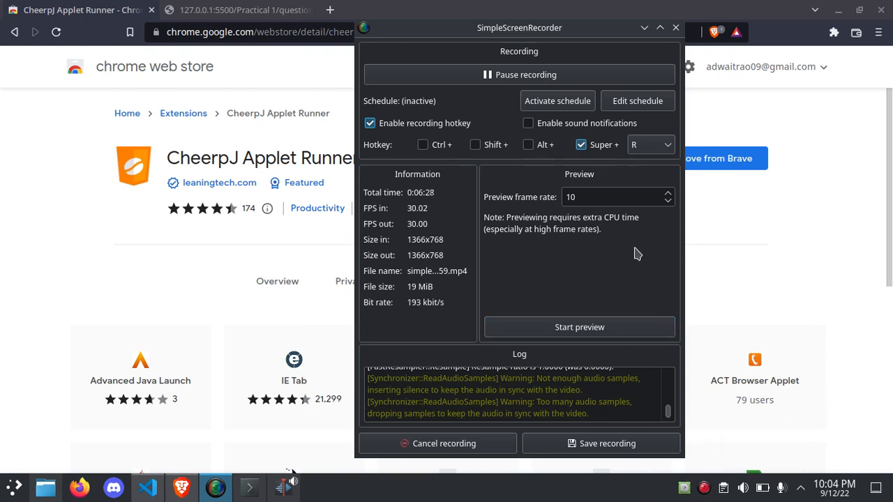